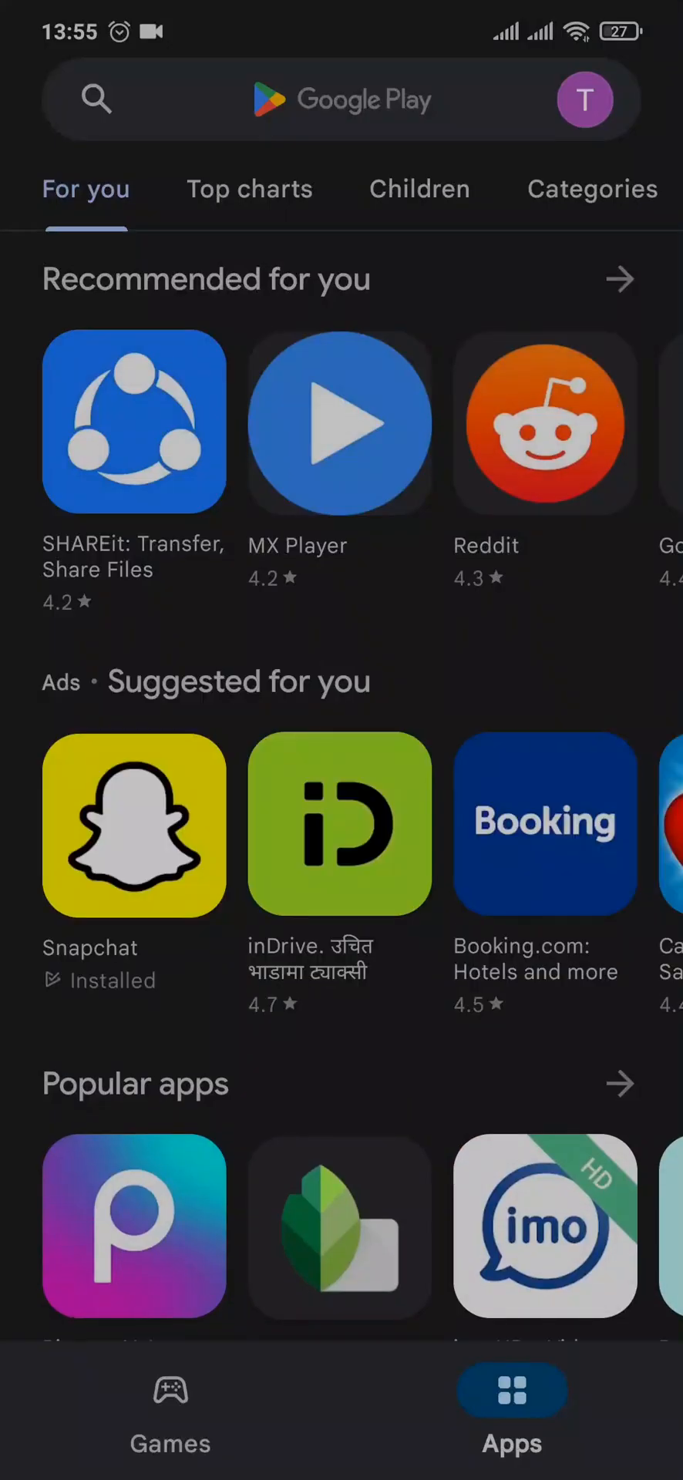
Step: Leave the Play Store and reach Spotify's App info page (version 8.7.90.544, 182MB)
click(339, 101)
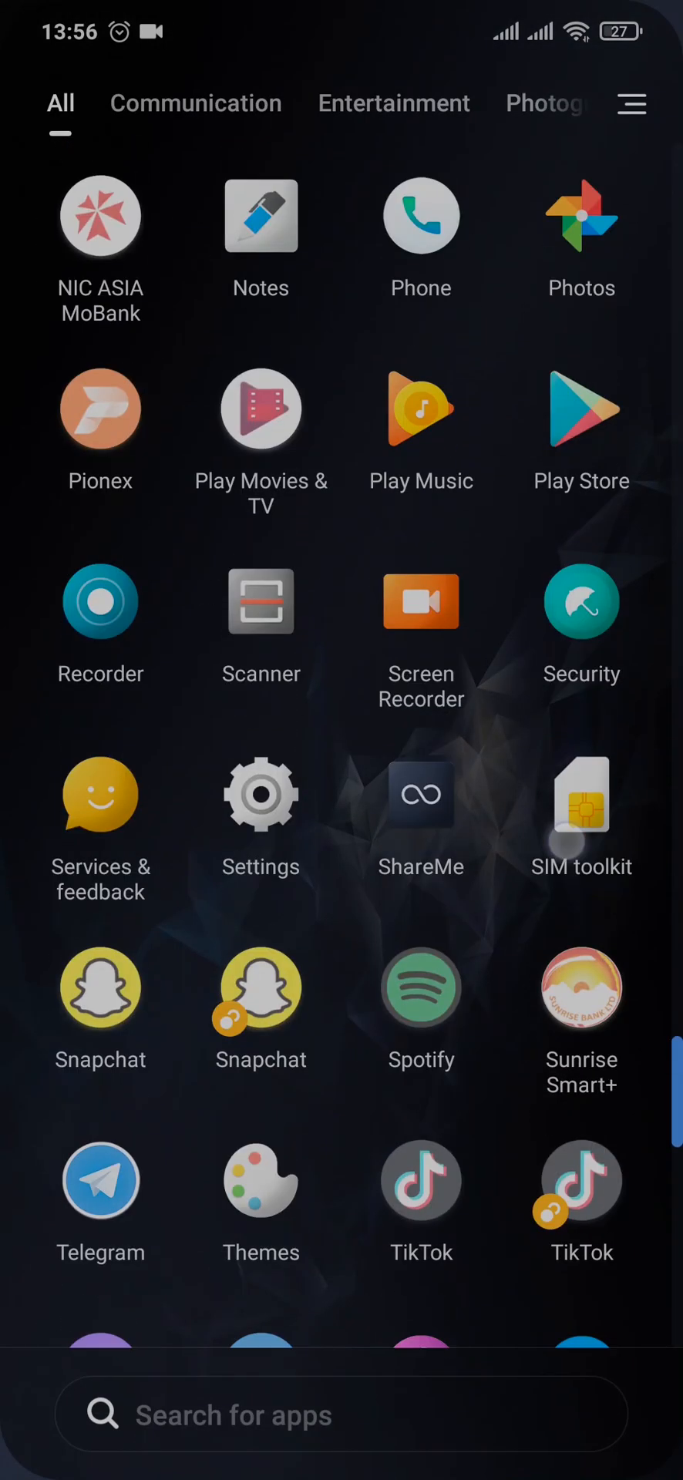
scroll(down, 3)
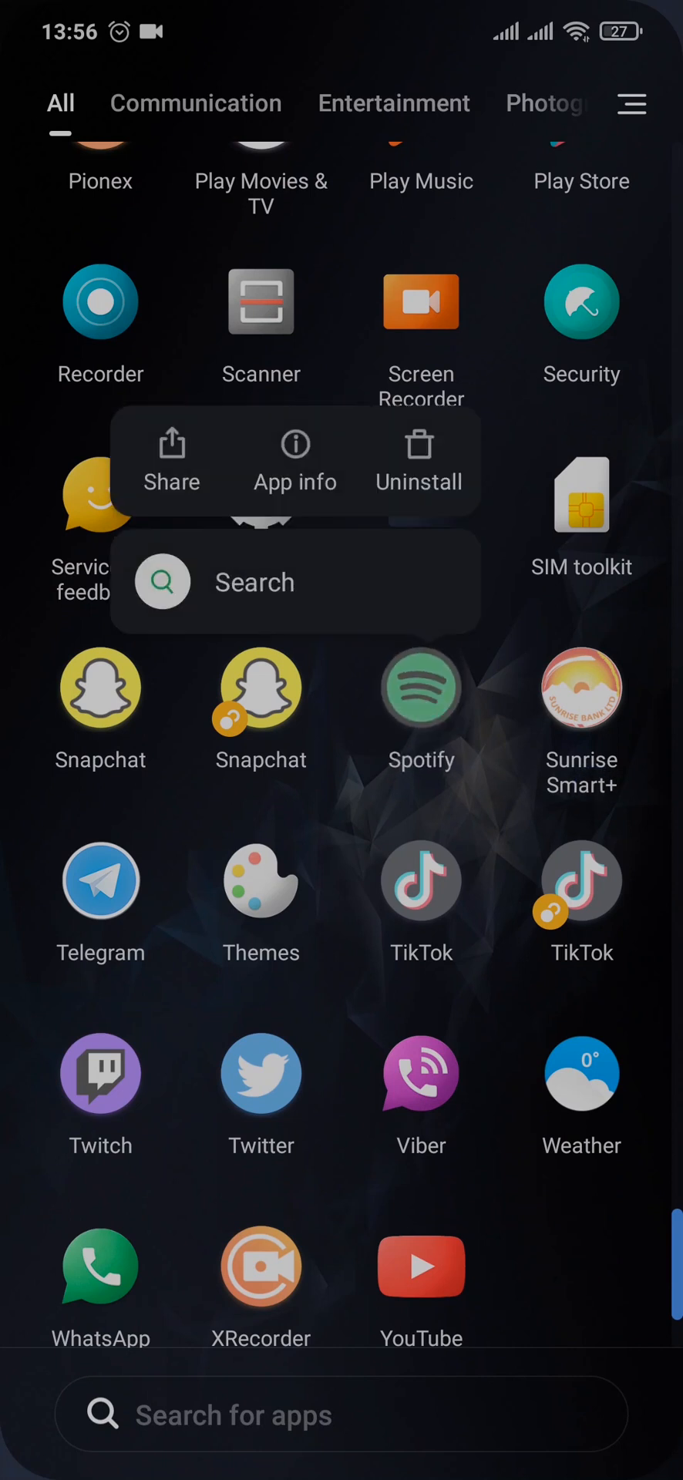
click(295, 463)
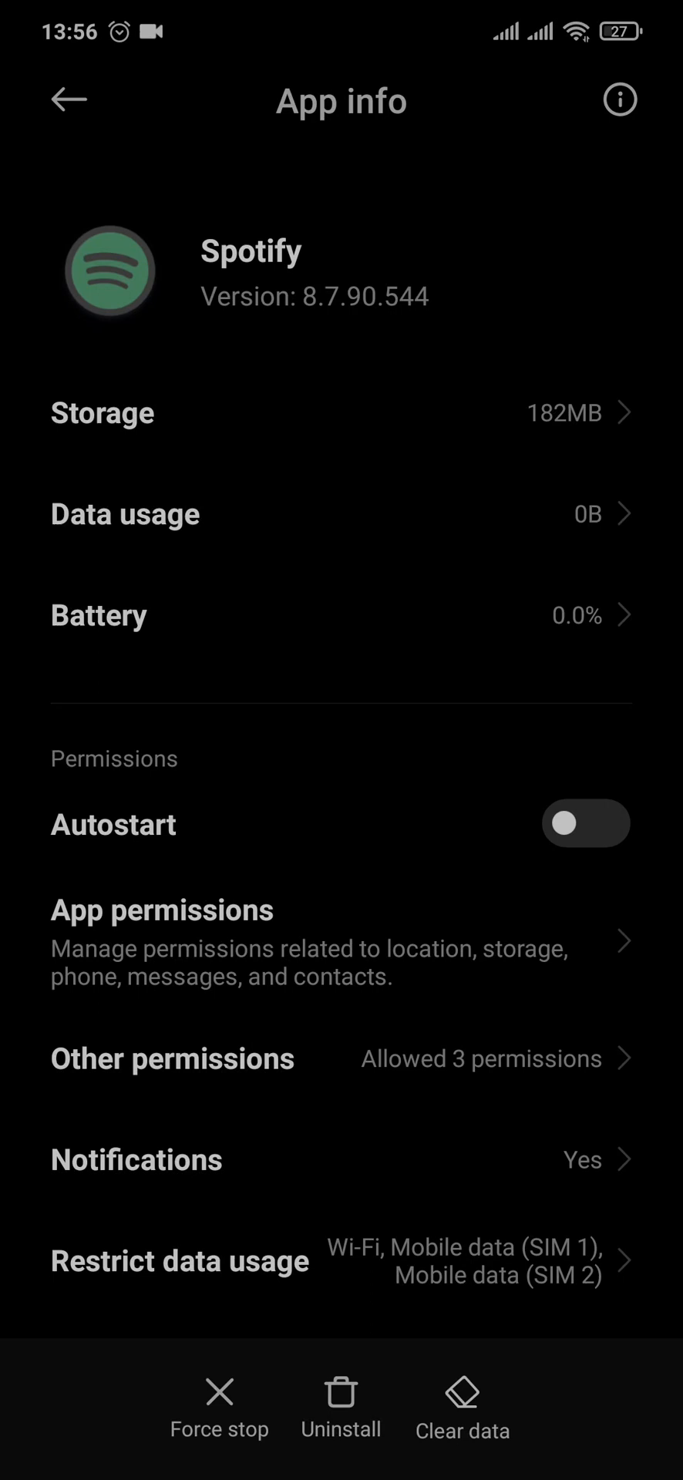
Step: Clear all of Spotify's data, including cache, confirming the deletion
click(461, 1406)
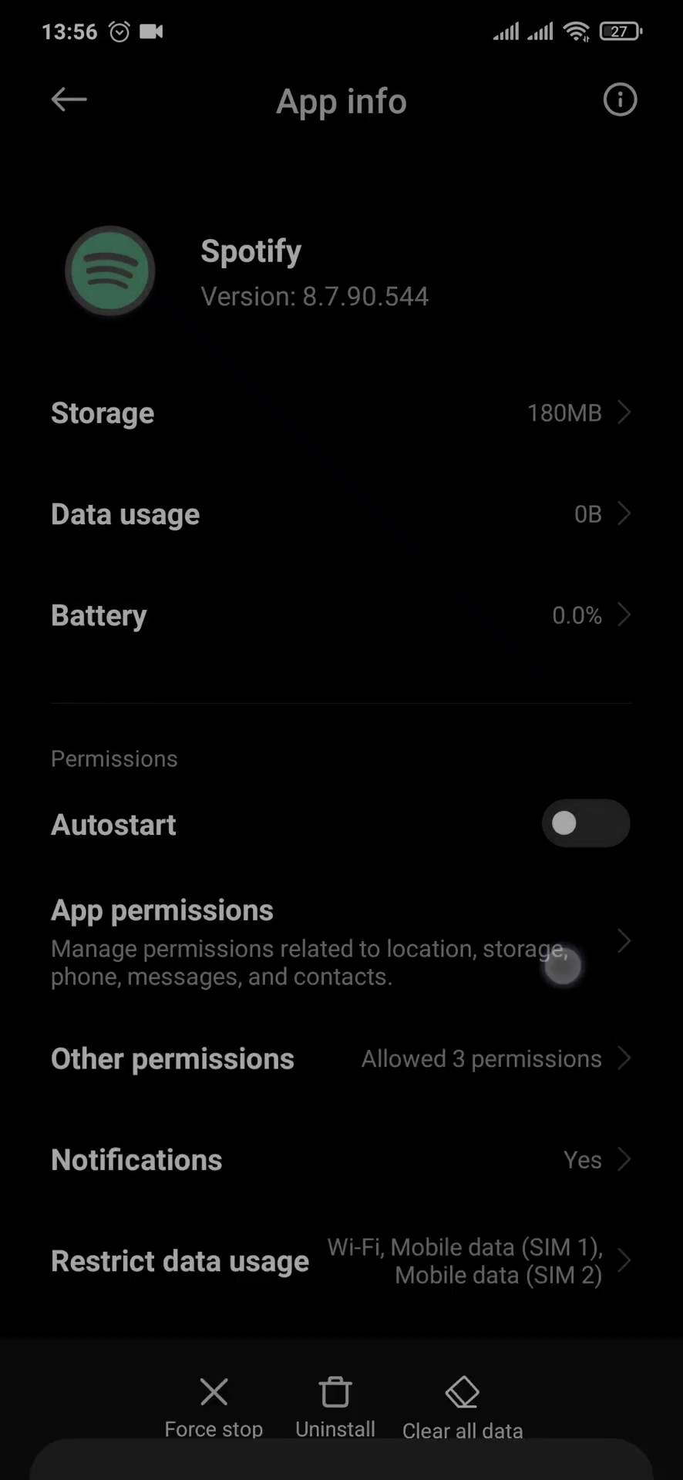
click(461, 1406)
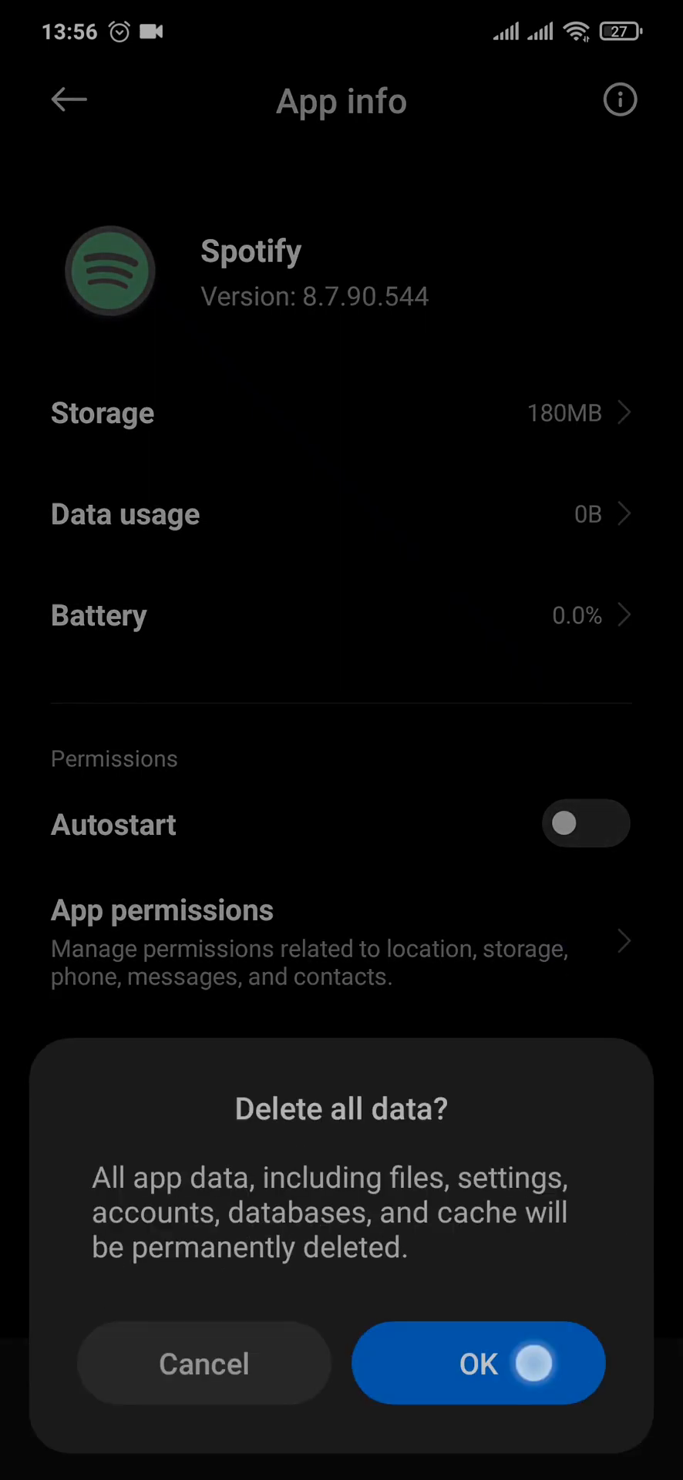